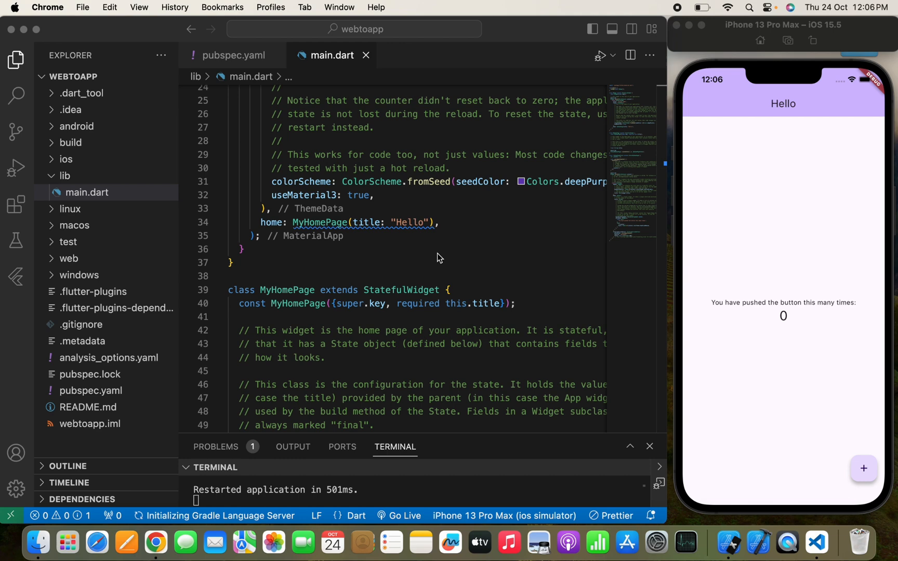
pyautogui.moveTo(489, 278)
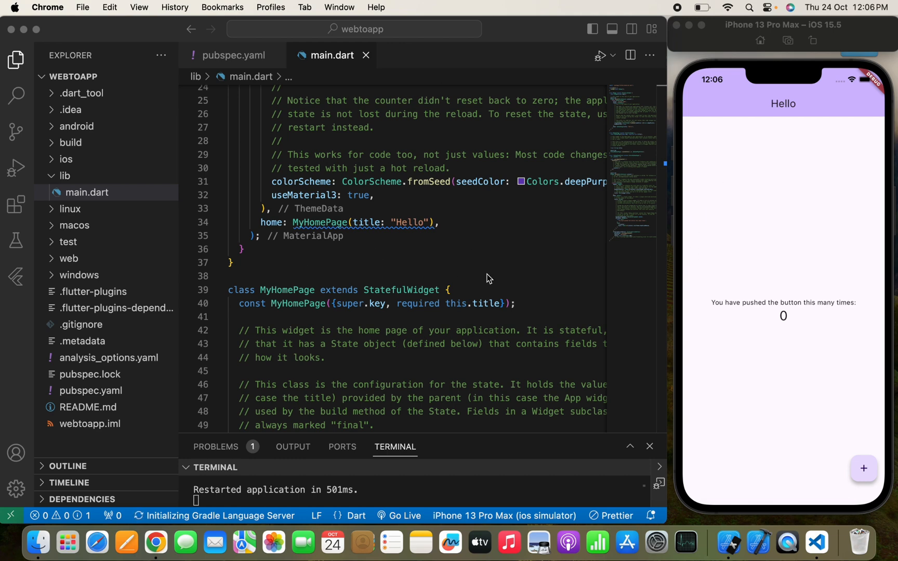
pyautogui.moveTo(690, 263)
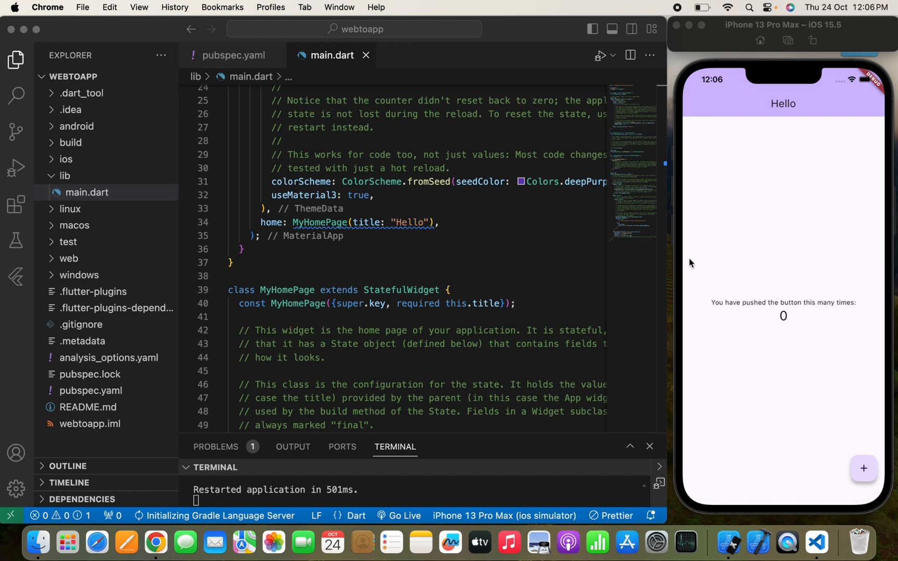
pyautogui.moveTo(756, 111)
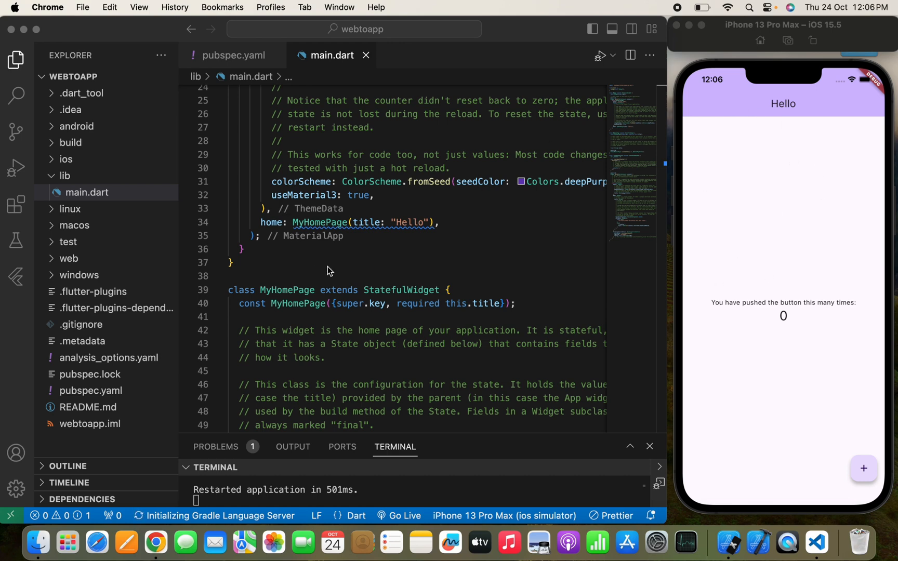
# Inspect the webview_flutter ^3.0.1 dependency in pubspec.yaml by selecting its name and version
pyautogui.click(91, 389)
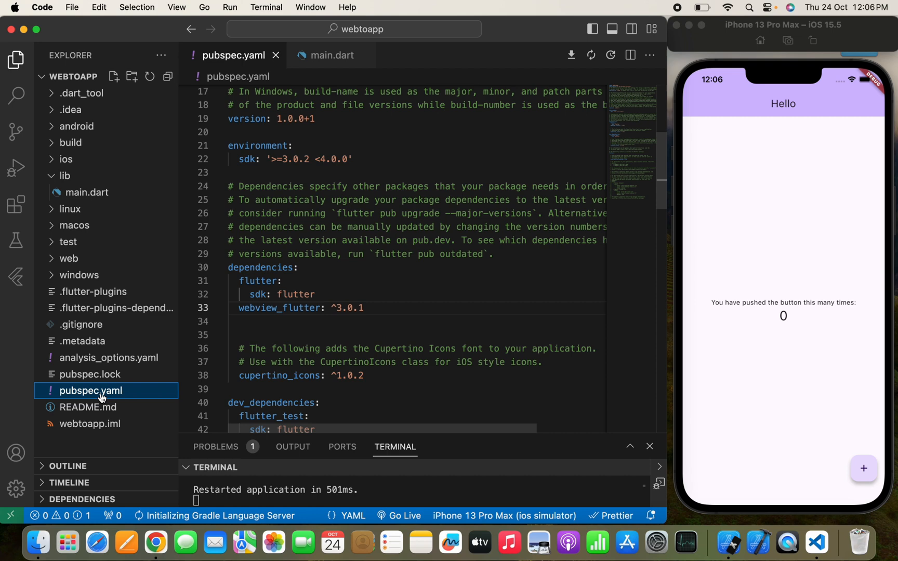
pyautogui.scroll(-3)
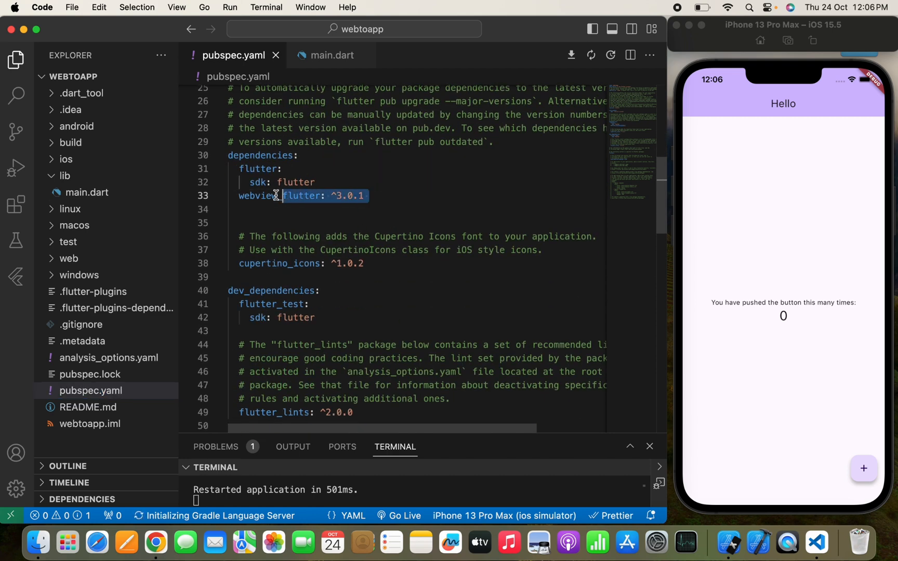
pyautogui.click(303, 236)
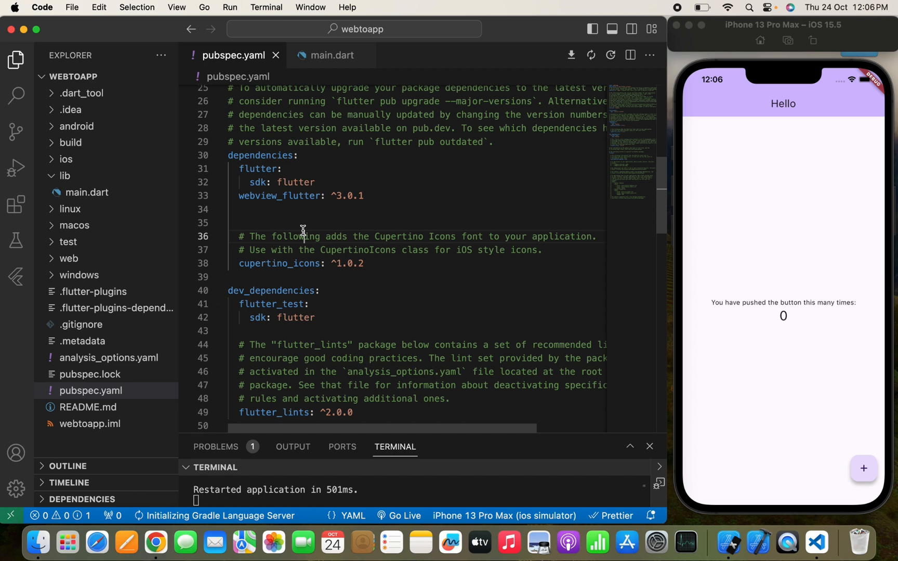
pyautogui.doubleClick(281, 196)
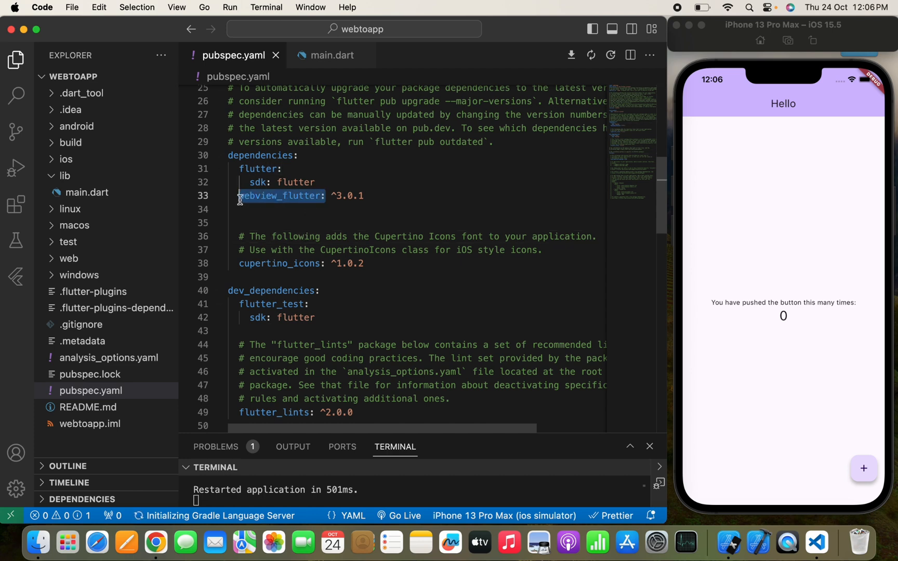
pyautogui.click(303, 223)
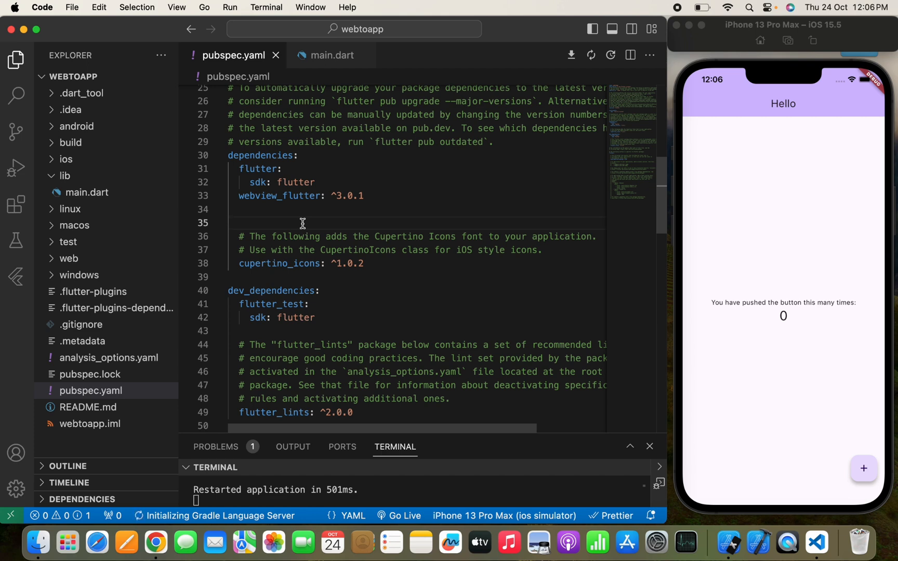
pyautogui.moveTo(311, 200)
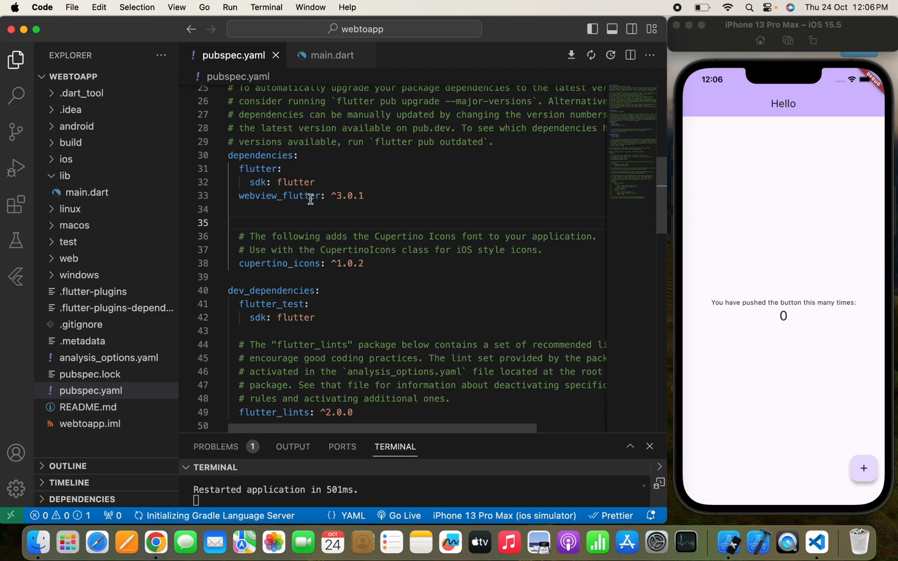
pyautogui.click(370, 196)
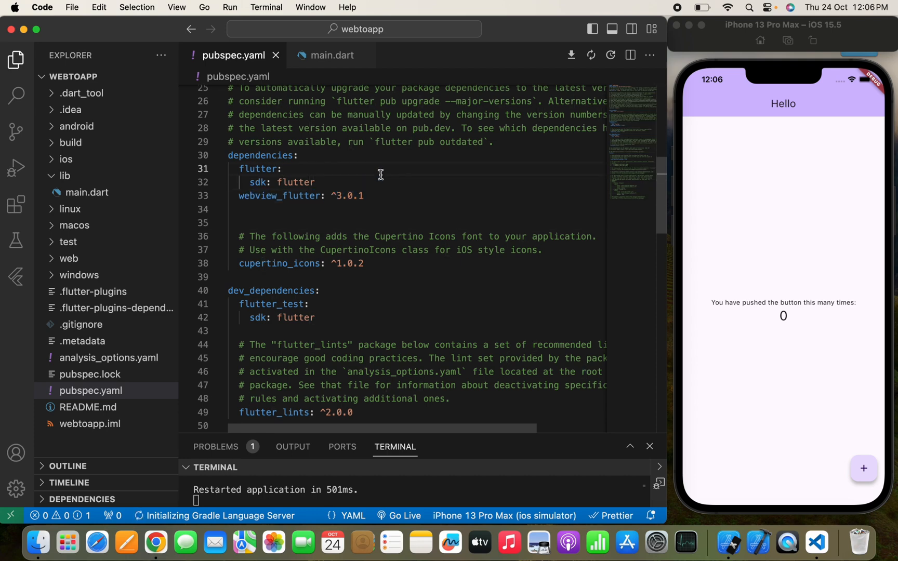
pyautogui.doubleClick(347, 196)
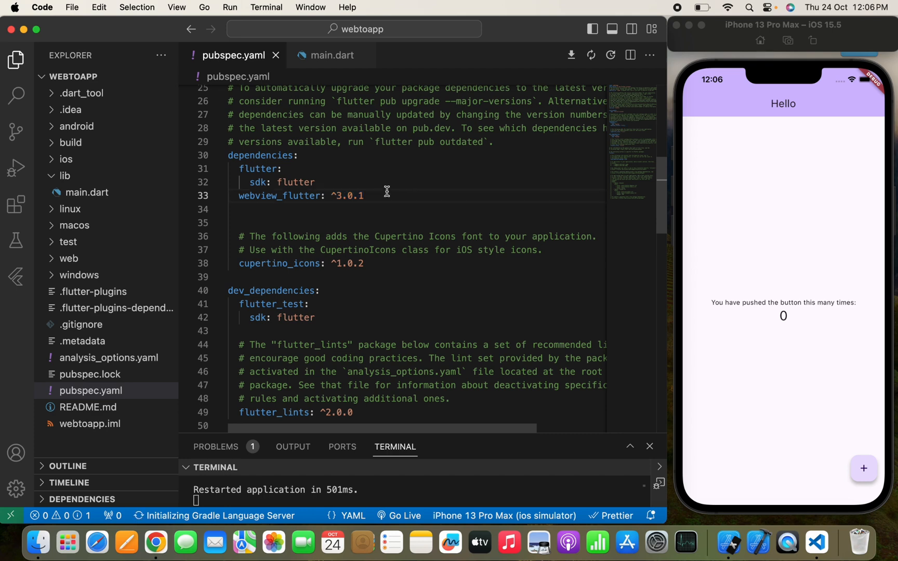
pyautogui.moveTo(369, 199)
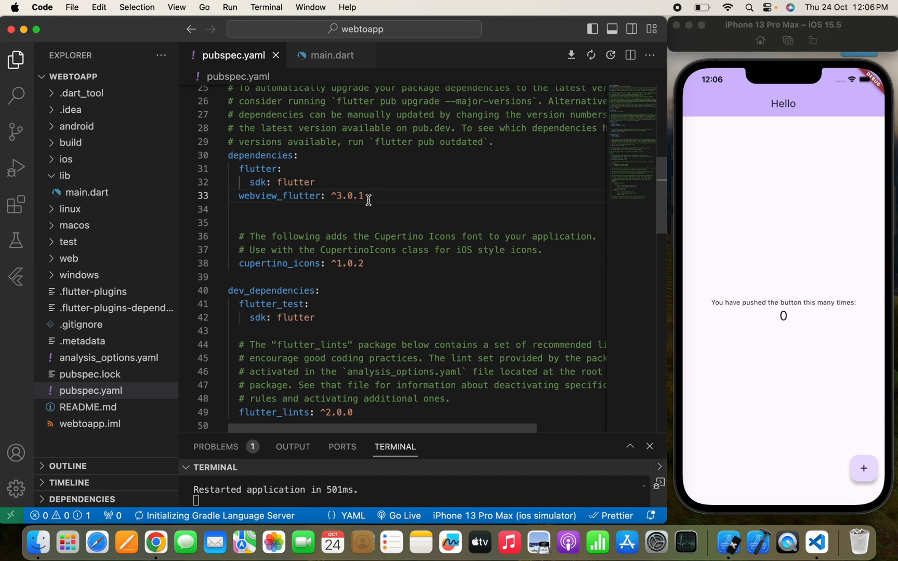
pyautogui.tripleClick(304, 196)
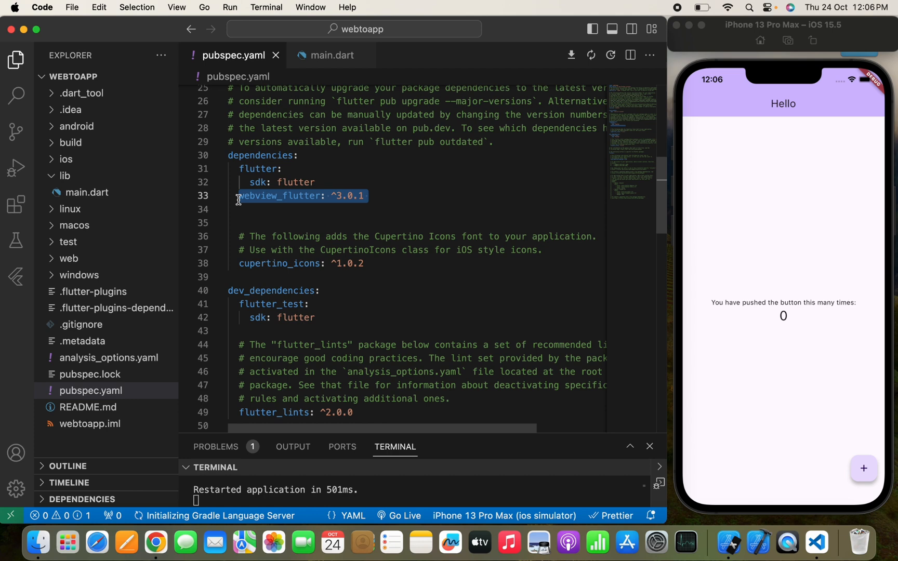
pyautogui.click(367, 196)
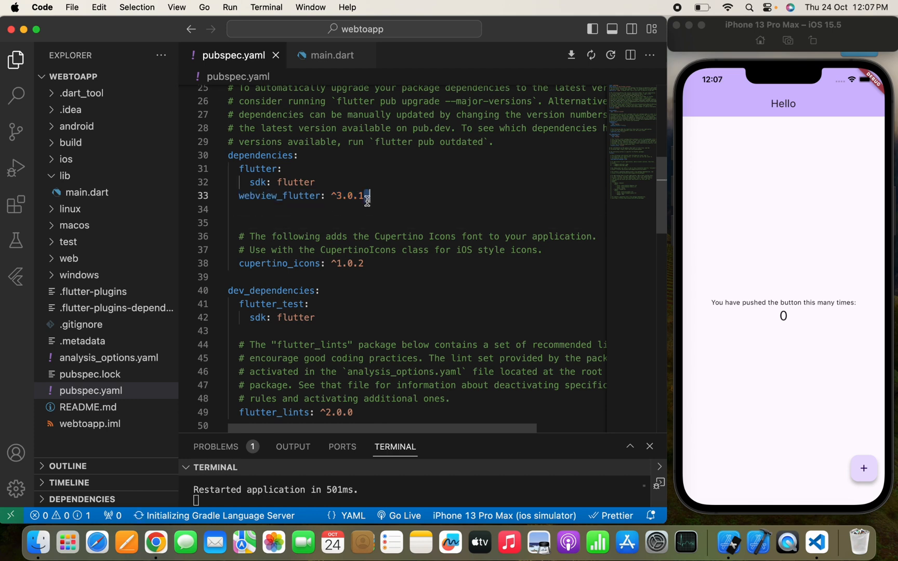
pyautogui.doubleClick(348, 196)
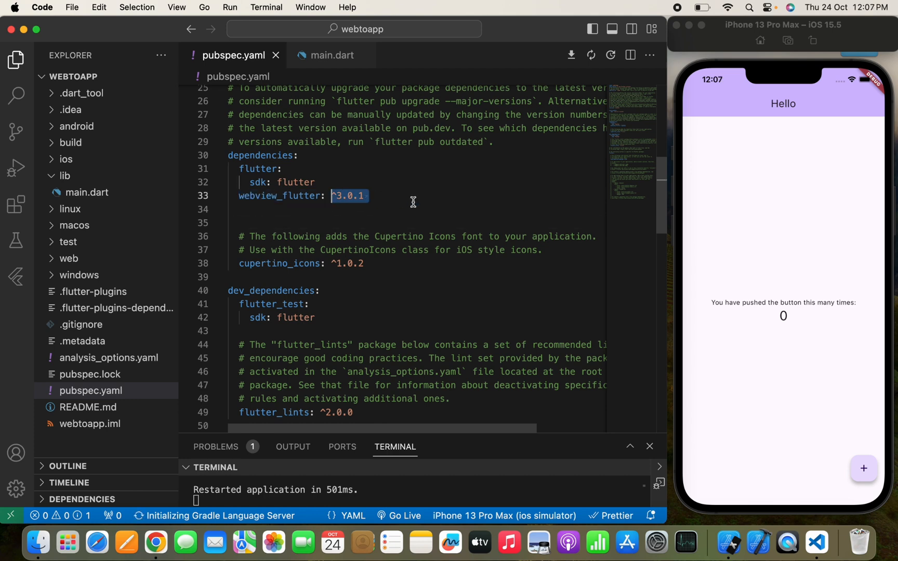
pyautogui.moveTo(280, 218)
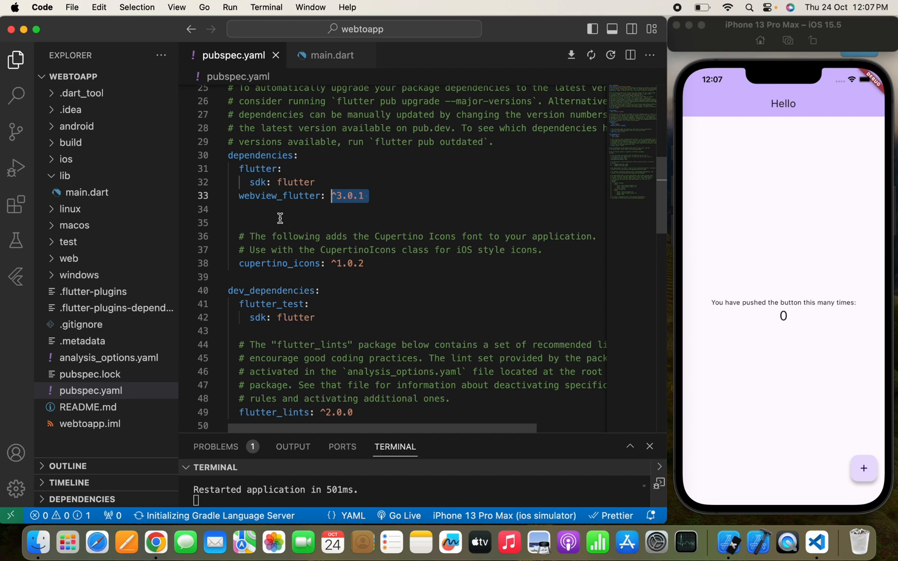
pyautogui.moveTo(120, 199)
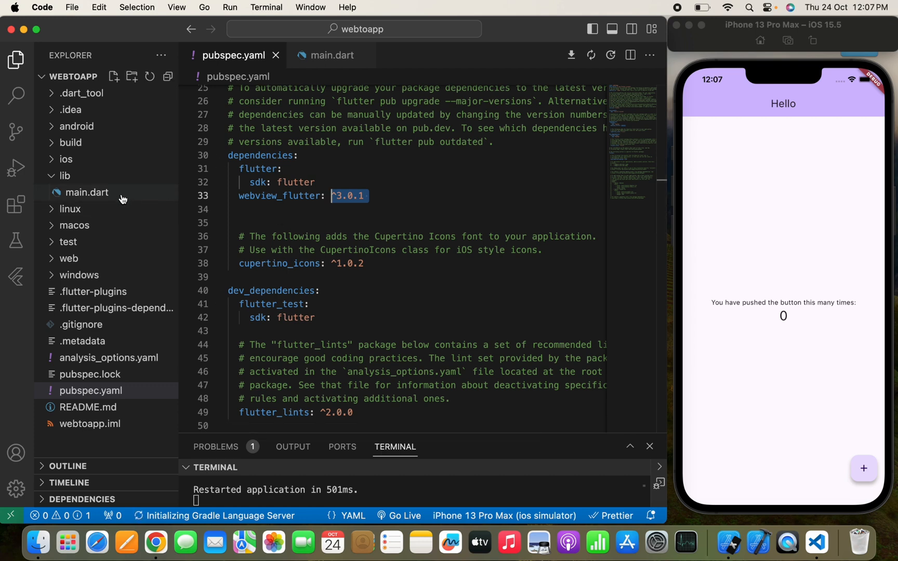
# Add a new home.dart file under the lib folder
pyautogui.click(87, 191)
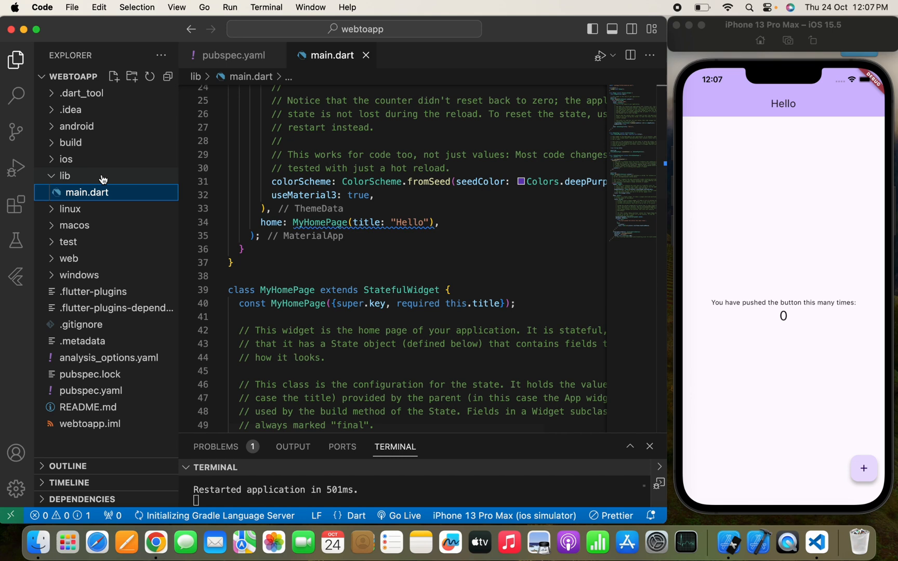
pyautogui.rightClick(64, 175)
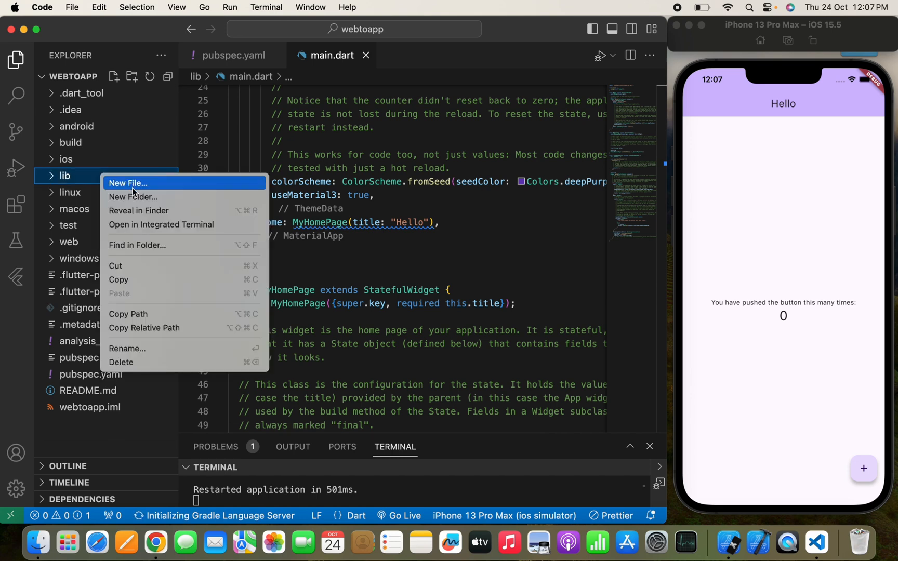
pyautogui.click(128, 183)
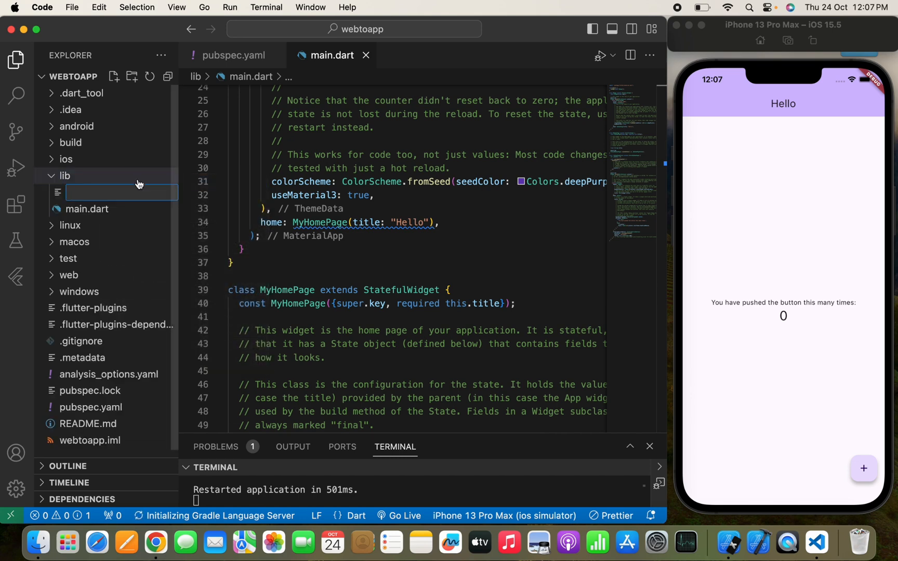
pyautogui.write('home.dart')
pyautogui.write("import 'material';")
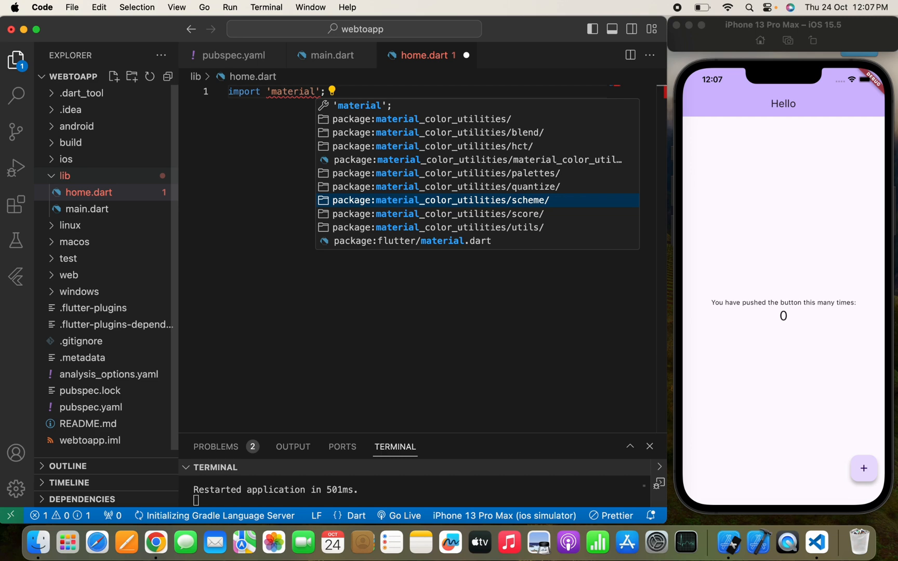
# Scaffold a stateful WebToApp widget returning a Scaffold in home.dart
pyautogui.write('st')
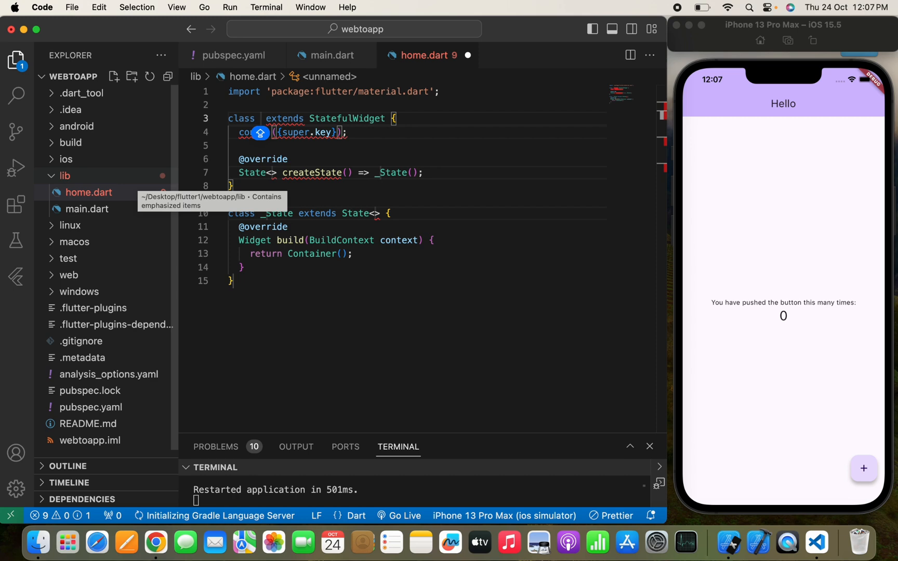
pyautogui.write('WebToApp')
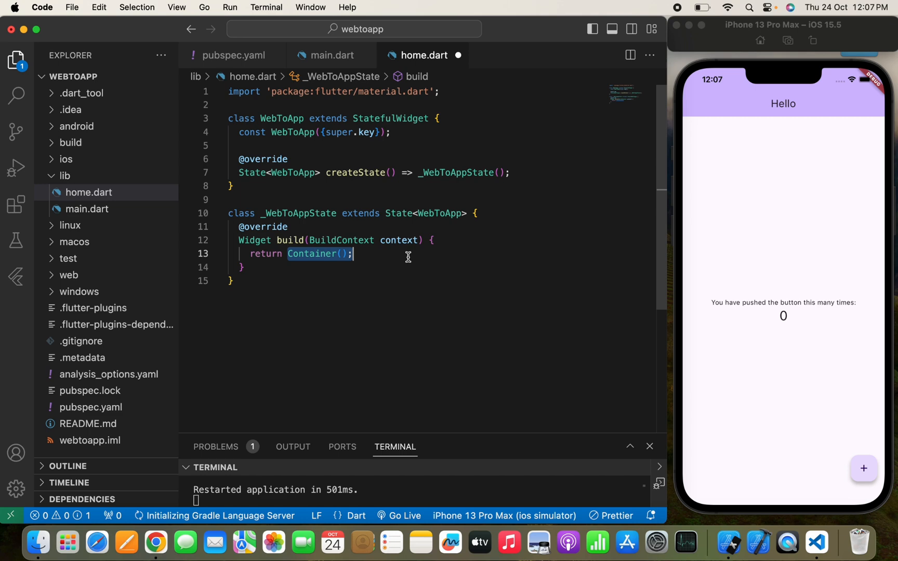
pyautogui.write('scaf')
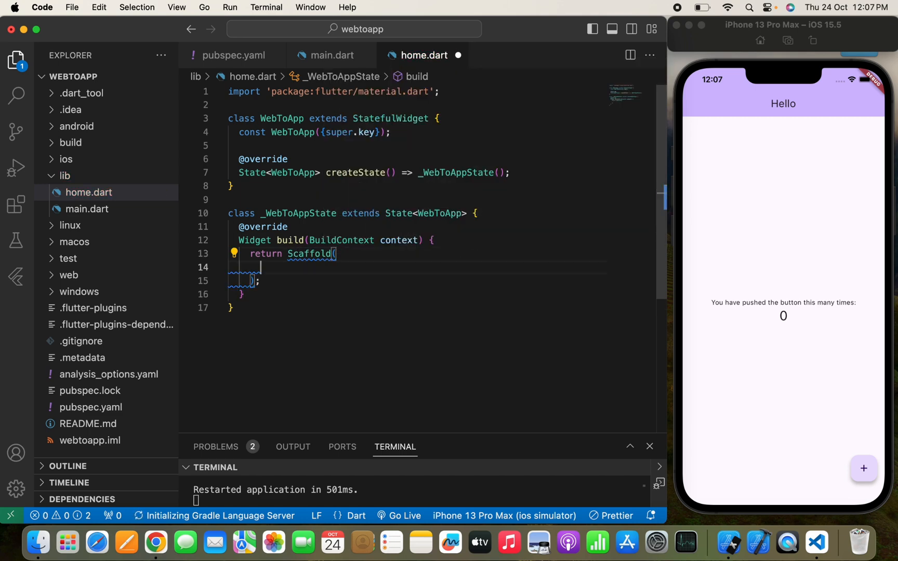
pyautogui.write('bpo')
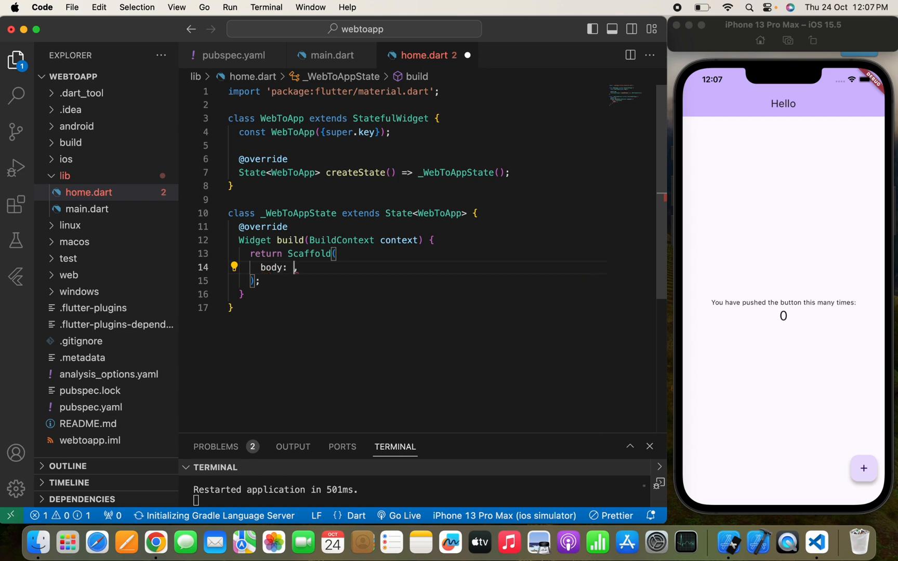
# Make an empty WebView the Scaffold body, then recheck pubspec.yaml
pyautogui.write('webv')
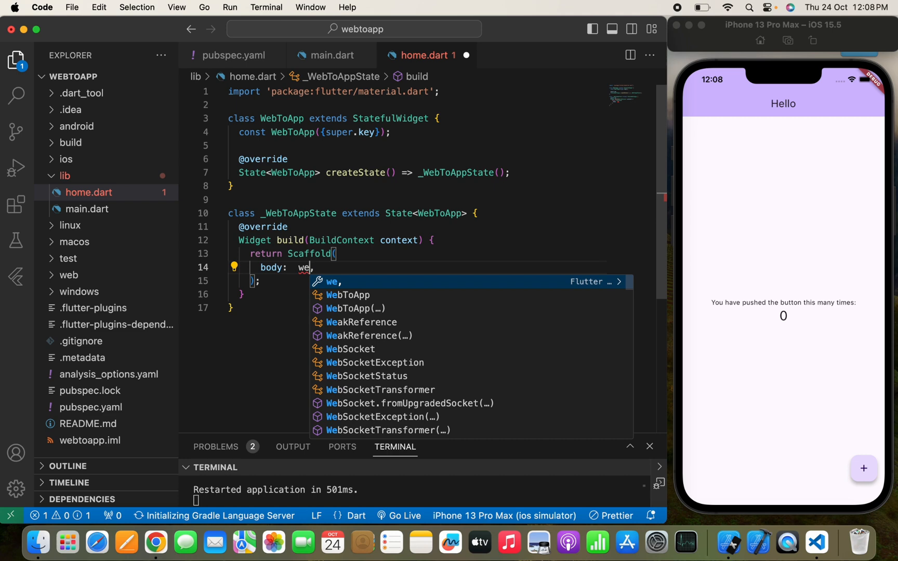
pyautogui.click(234, 55)
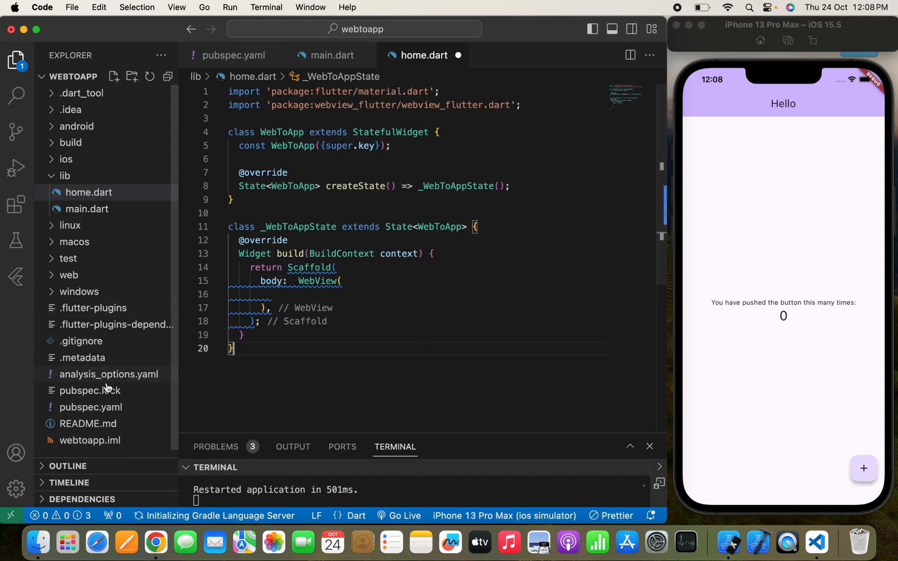
pyautogui.click(90, 407)
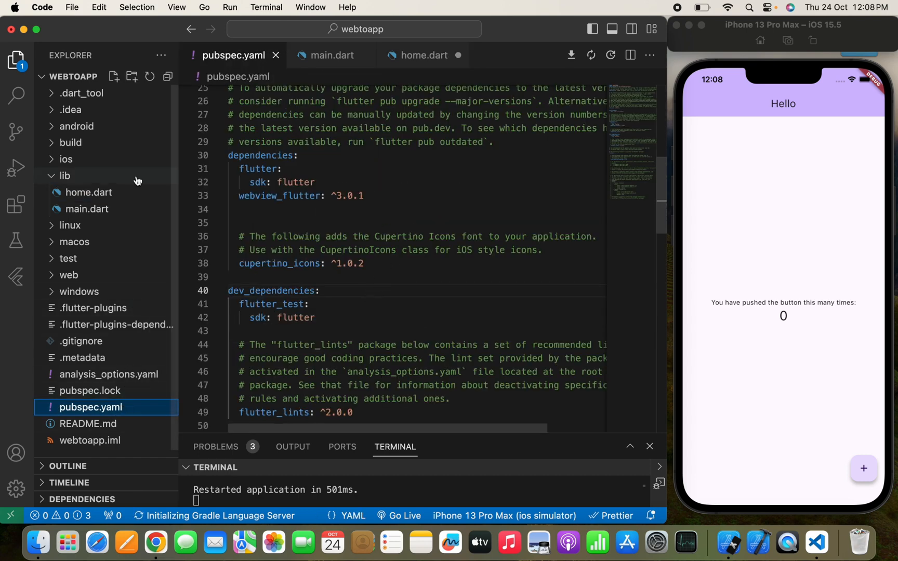
# In home.dart, make the Scaffold const and give the WebView an empty initialUrl
pyautogui.click(89, 192)
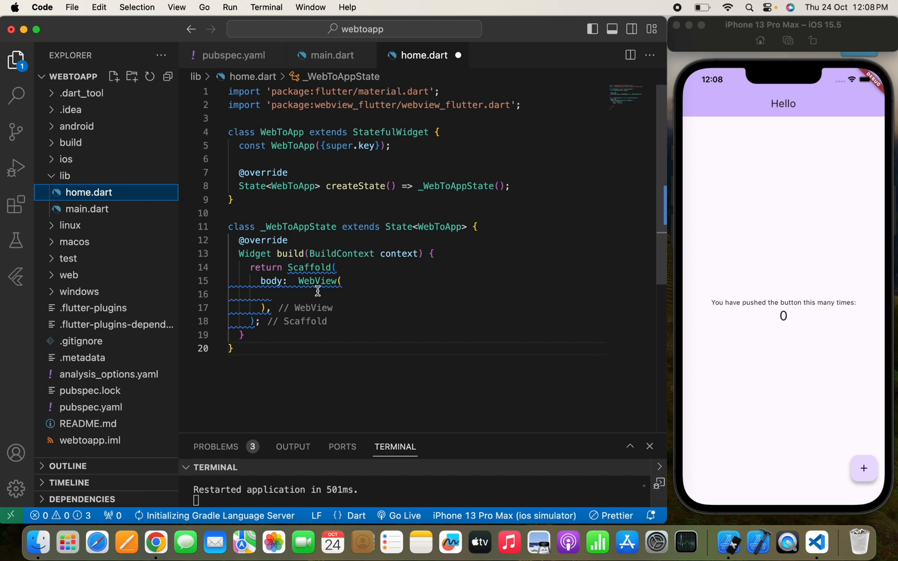
pyautogui.click(298, 268)
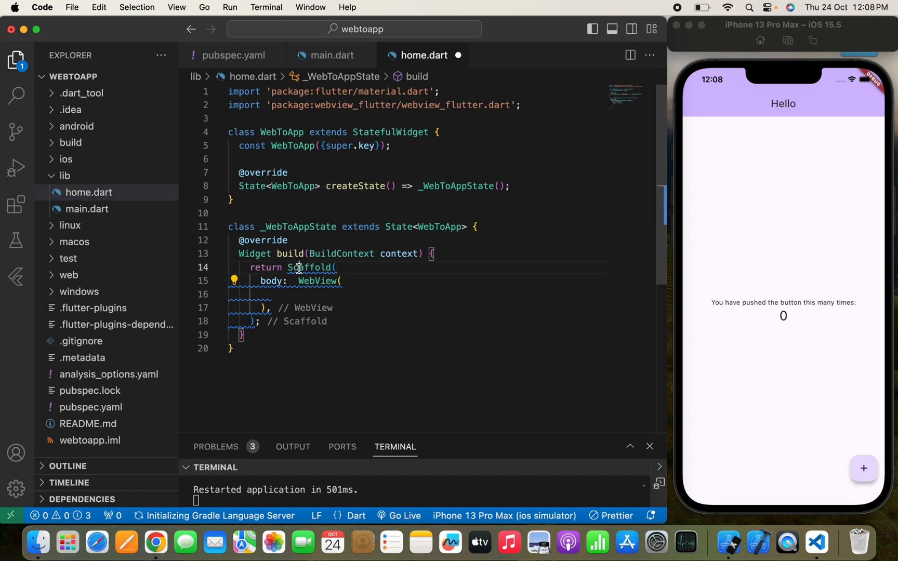
pyautogui.write('const')
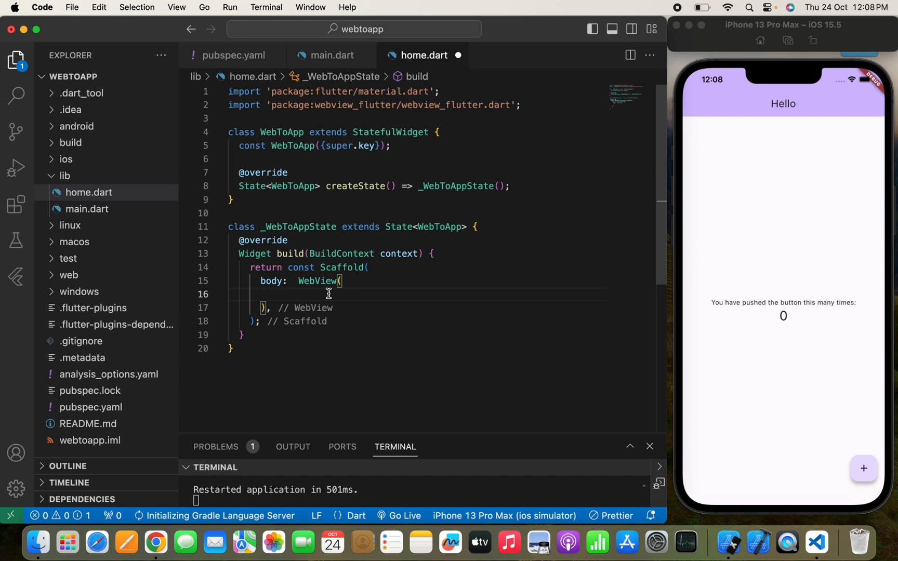
pyautogui.write('initialUrl: "')
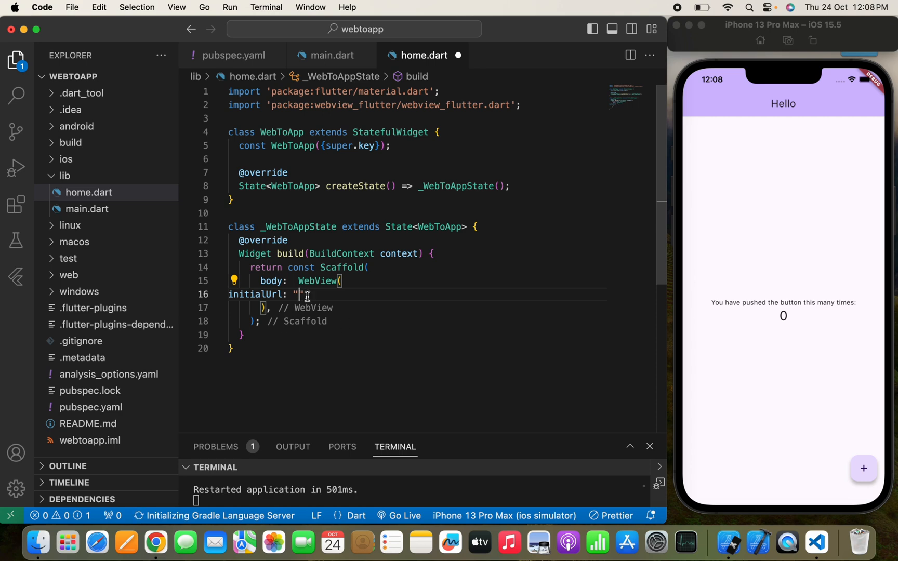
pyautogui.write(',')
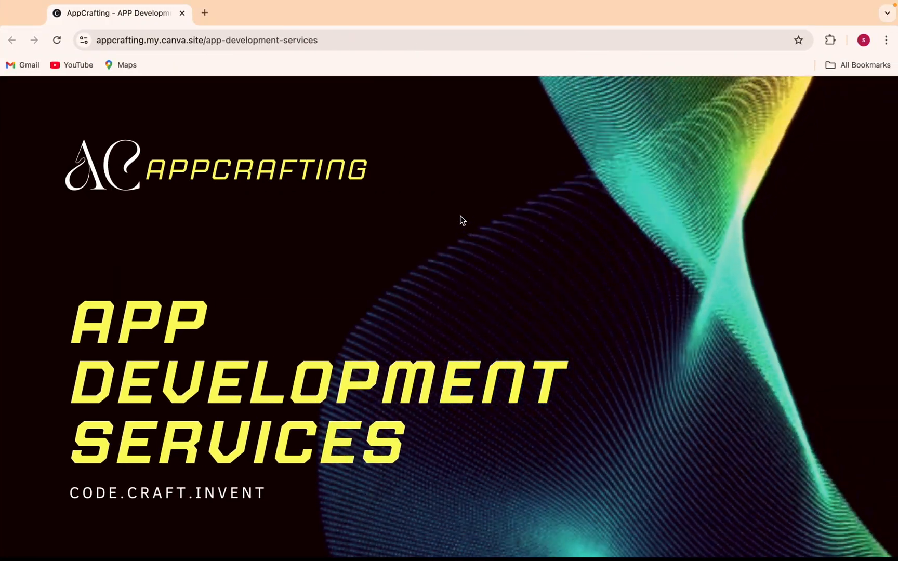
# Copy the AppCrafting app-development-services URL from Chrome's address bar into initialUrl
pyautogui.click(206, 40)
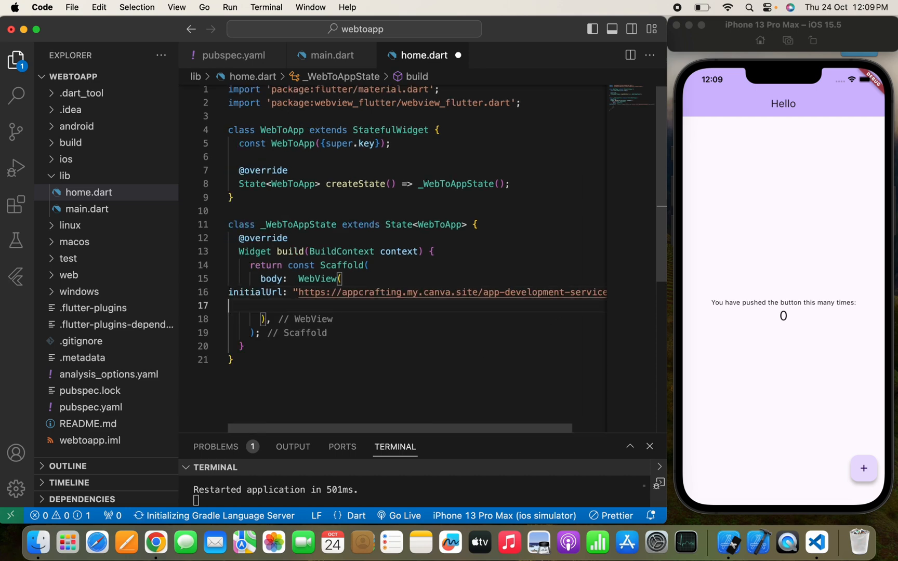
# Set the WebView's javascriptMode to JavascriptMode.unrestricted
pyautogui.write('javascriptMode:')
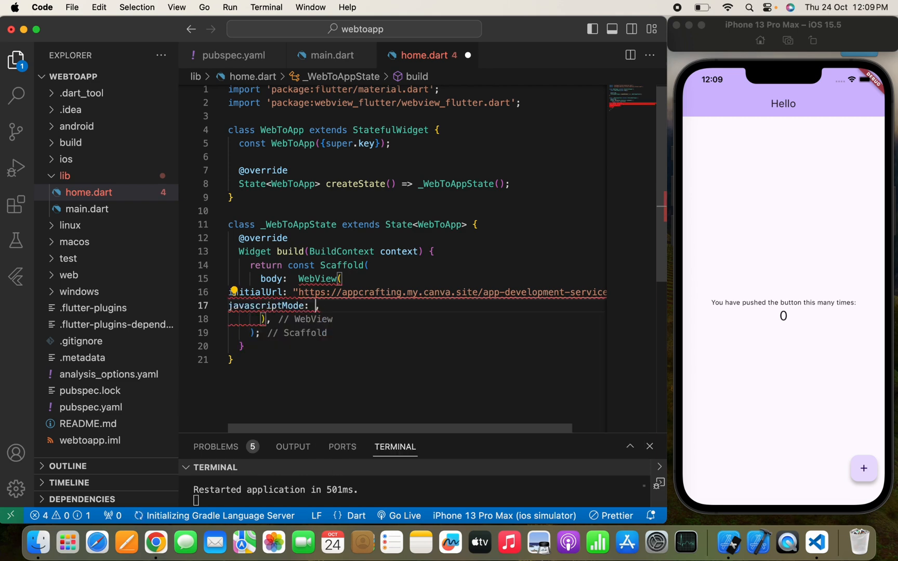
pyautogui.write('jav')
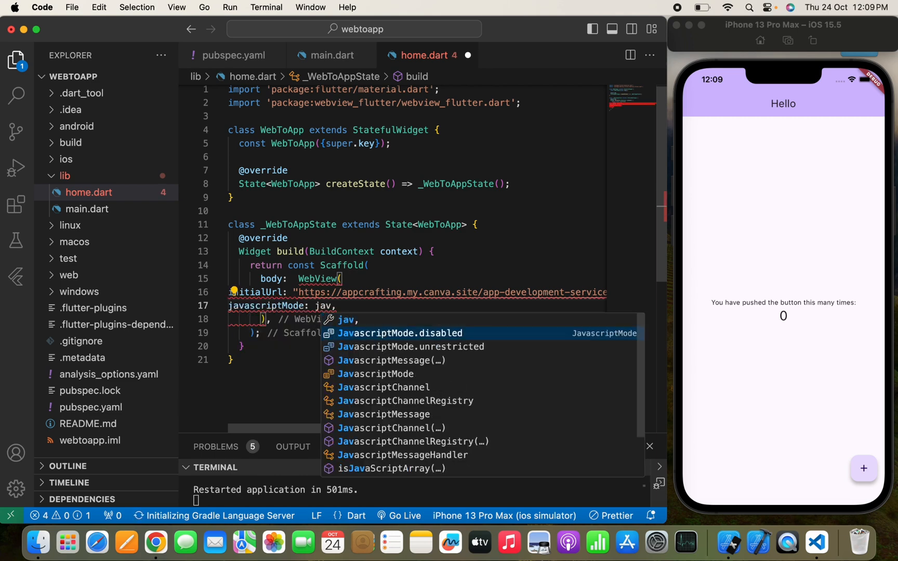
pyautogui.click(410, 347)
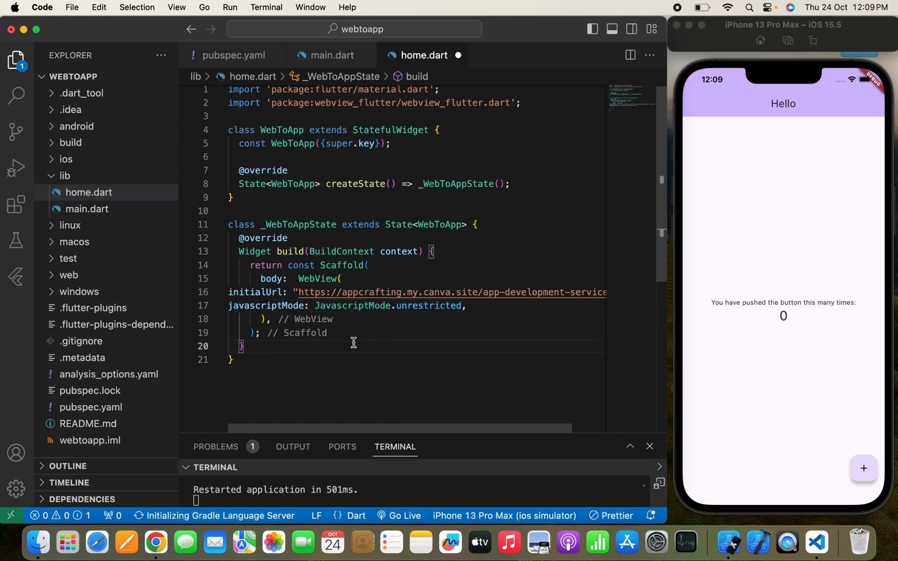
pyautogui.moveTo(488, 270)
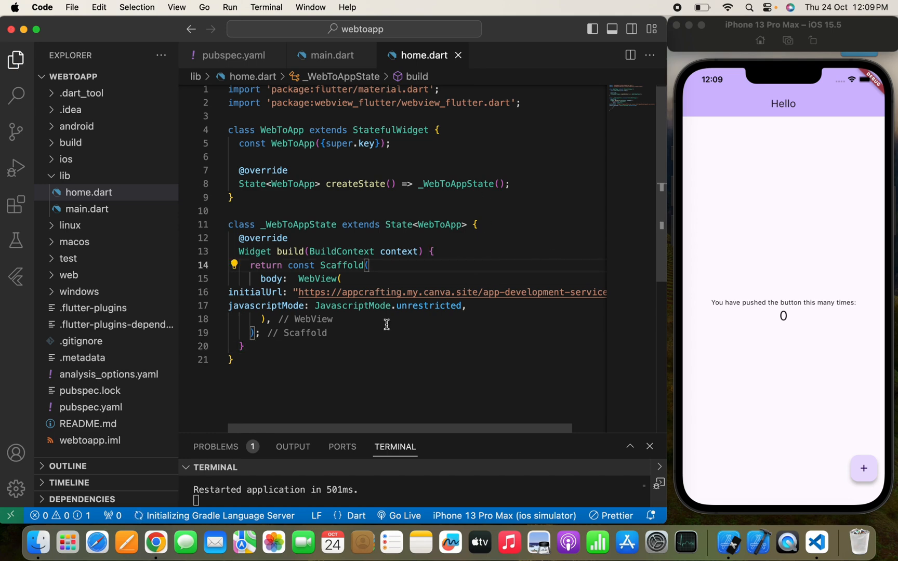
pyautogui.moveTo(393, 252)
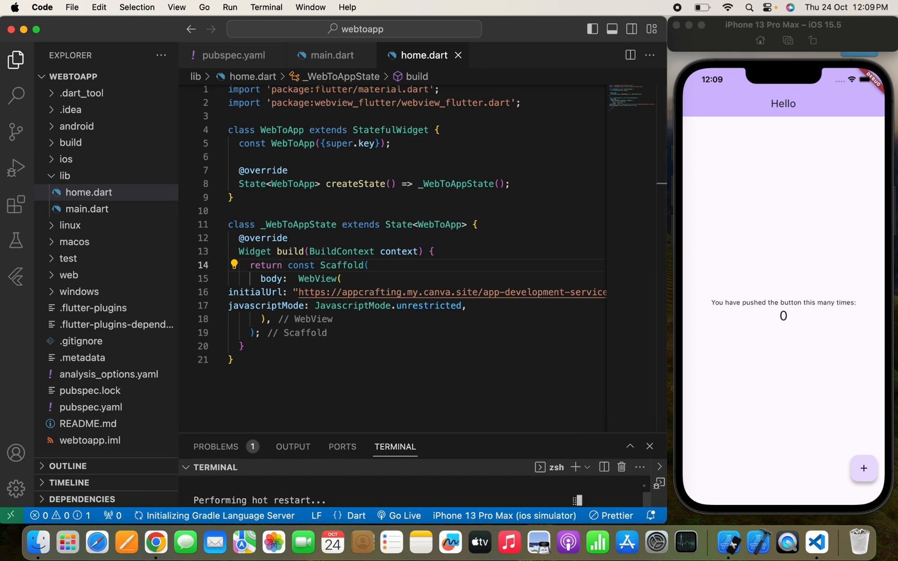
# Replace the home widget in main.dart with WebToApp()
pyautogui.click(332, 55)
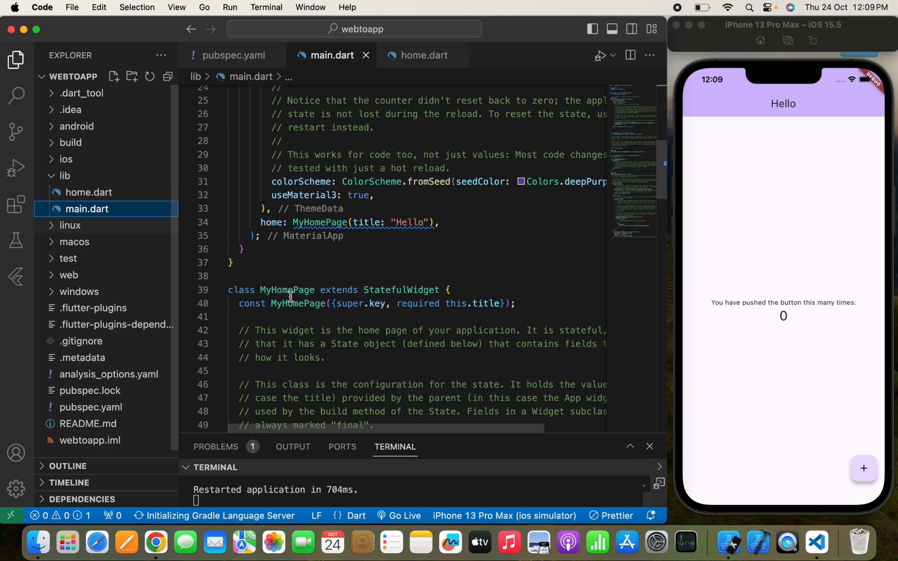
pyautogui.write('w')
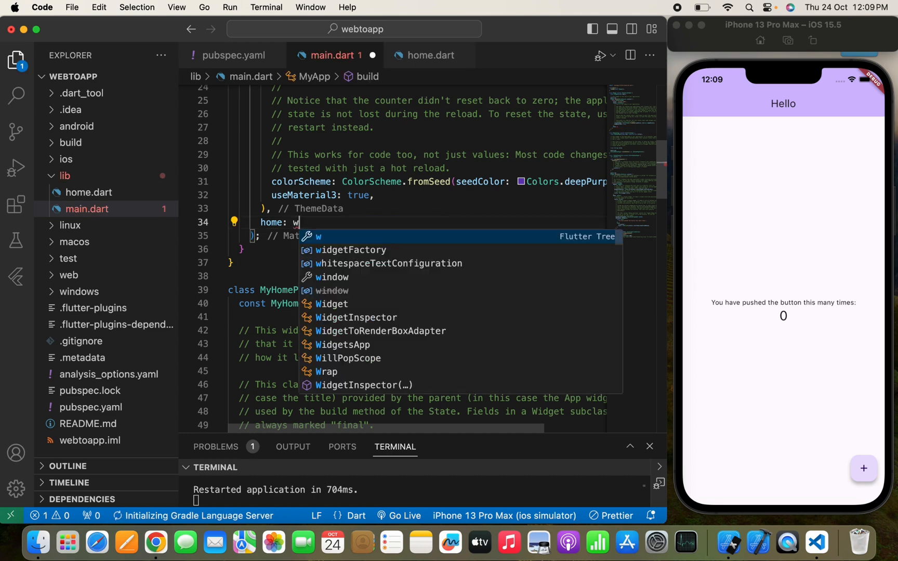
pyautogui.write('ebToApp(')
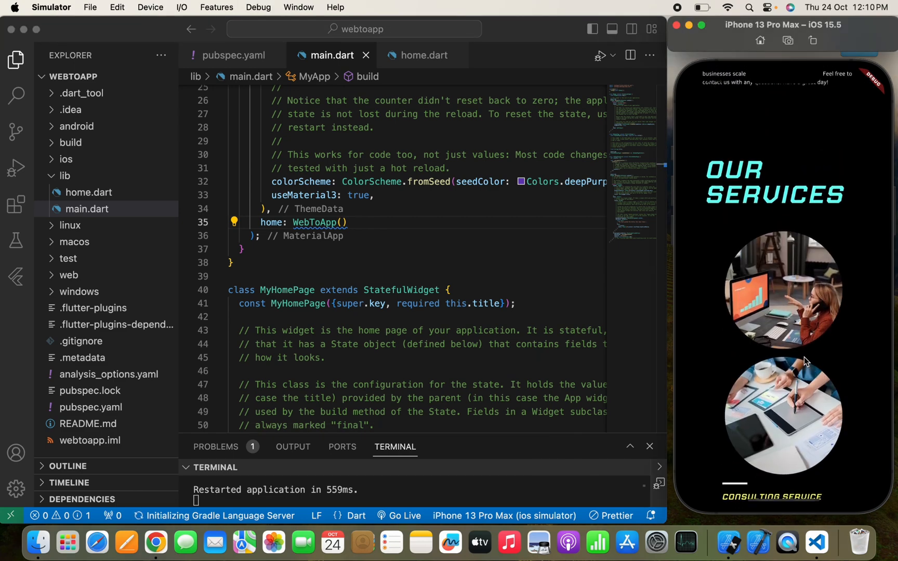
# Scroll the in-app AppCrafting site through services, FAQs, contact and testimonials
pyautogui.scroll(-3)
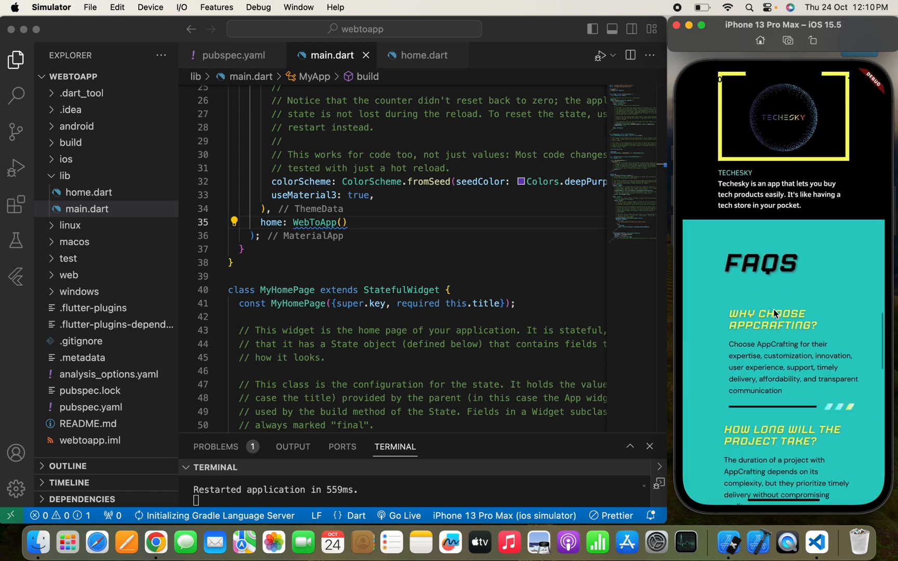
pyautogui.scroll(-3)
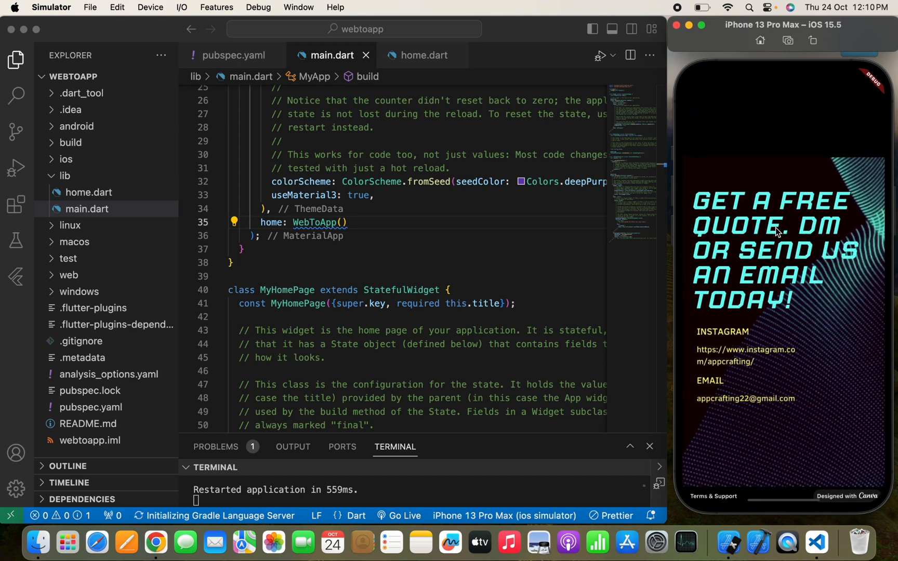
pyautogui.moveTo(737, 368)
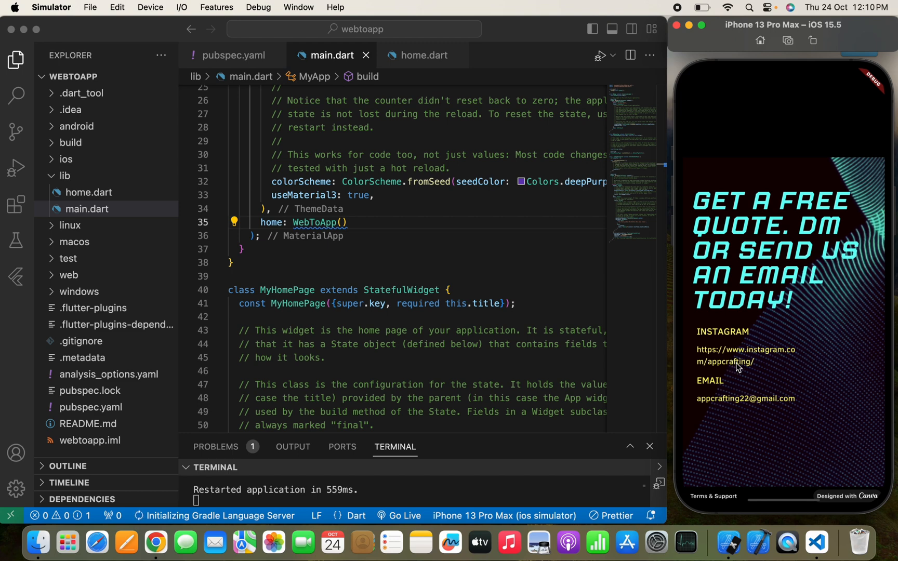
pyautogui.moveTo(747, 406)
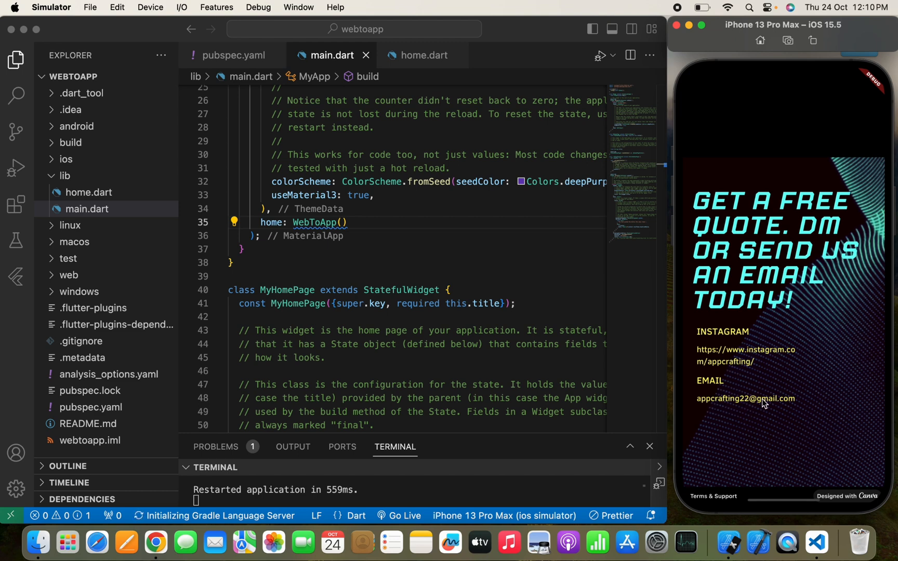
pyautogui.moveTo(784, 319)
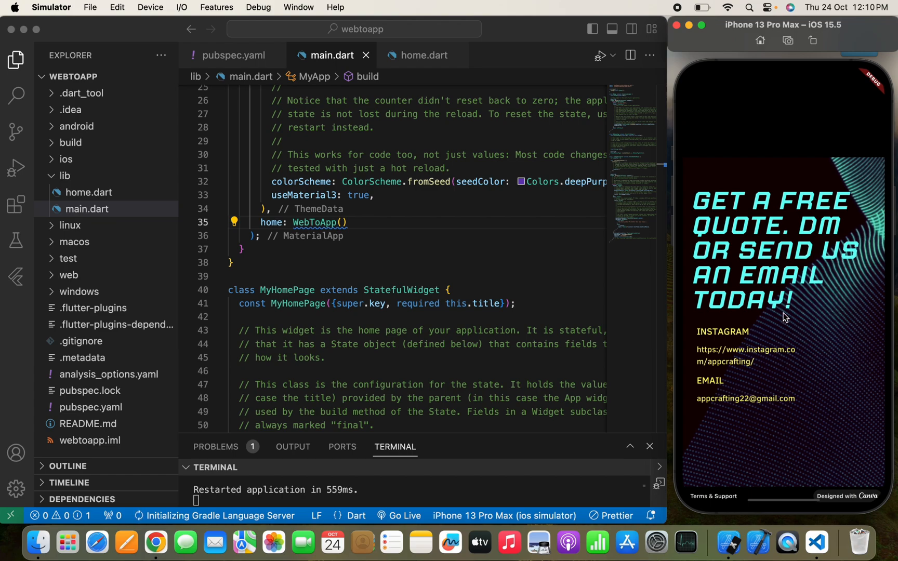
pyautogui.scroll(3)
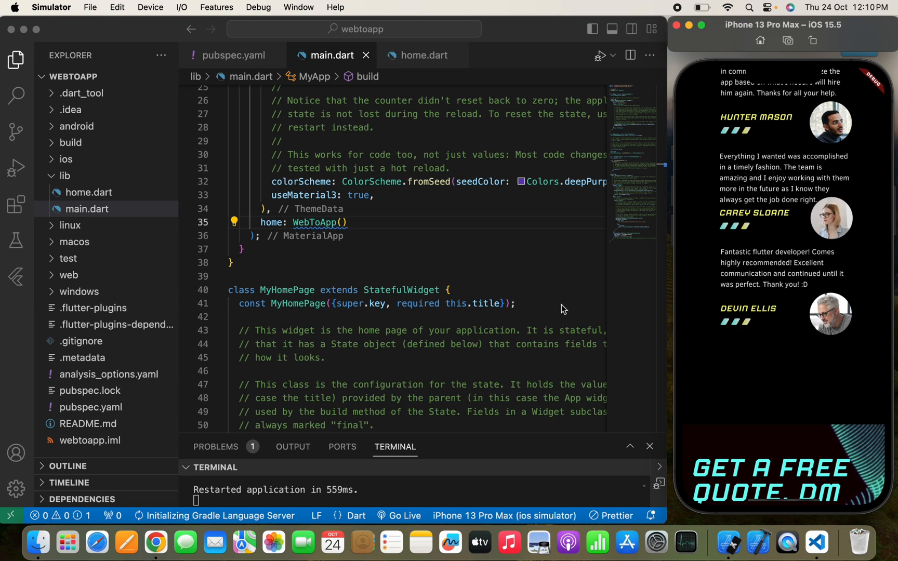
pyautogui.moveTo(508, 304)
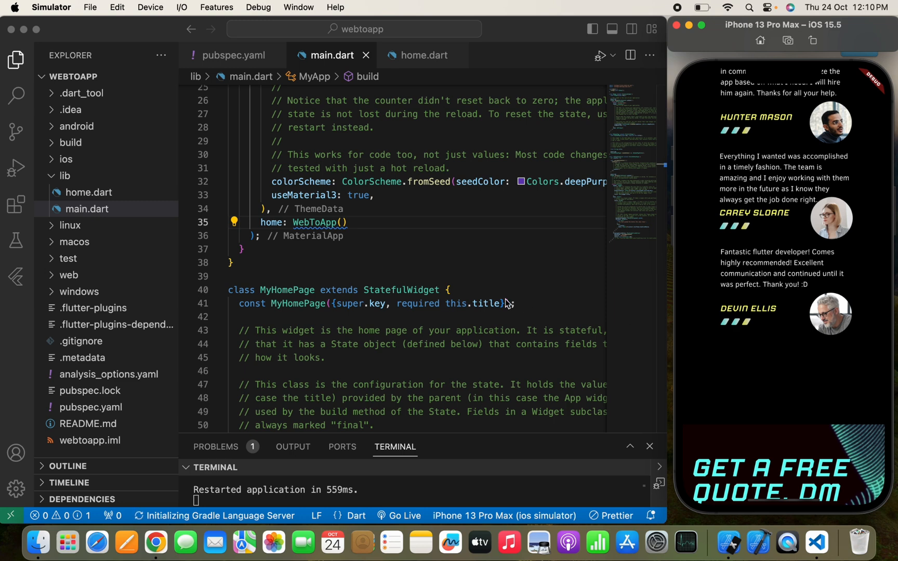